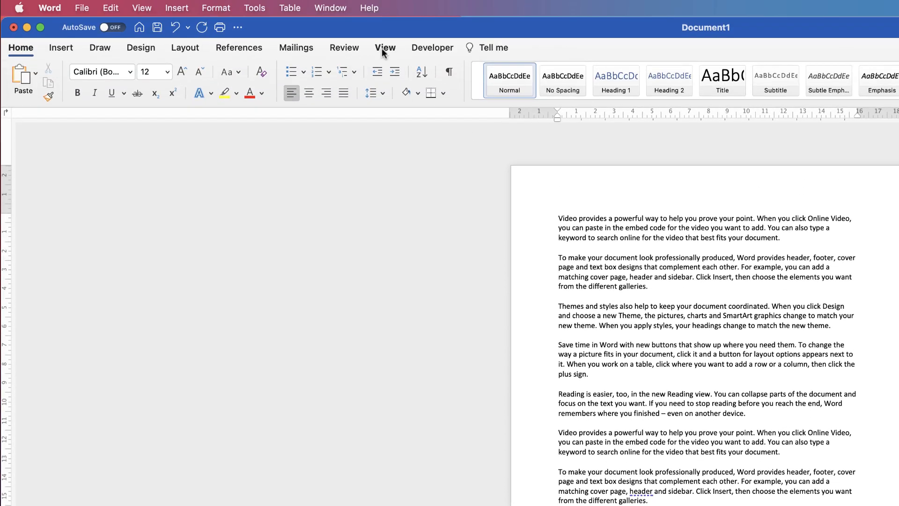
- Show the horizontal ruler above the page from the View settings
{"action": "left_click", "coordinate": [385, 47]}
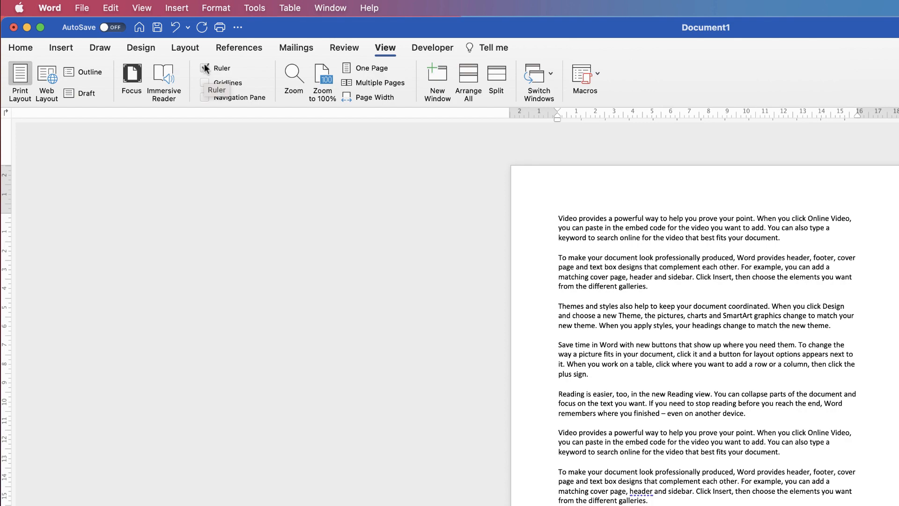
{"action": "left_click", "coordinate": [221, 68]}
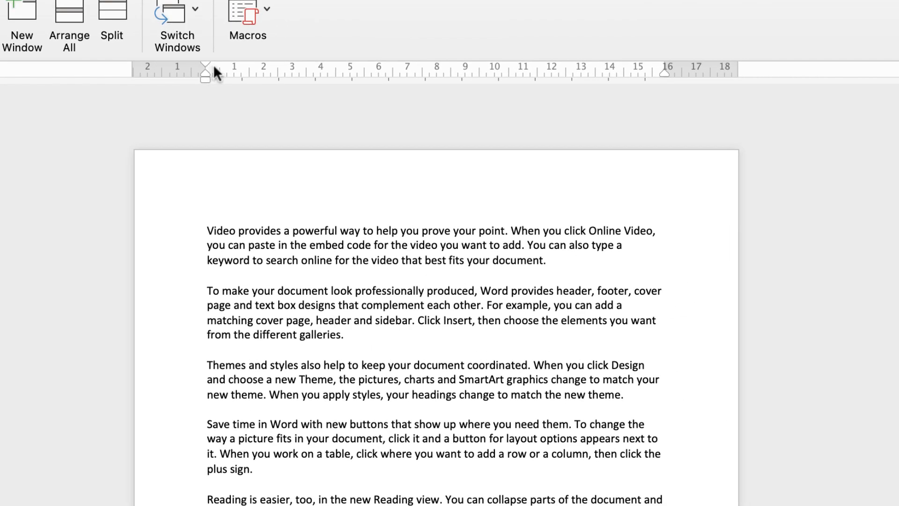
{"action": "mouse_move", "coordinate": [181, 73]}
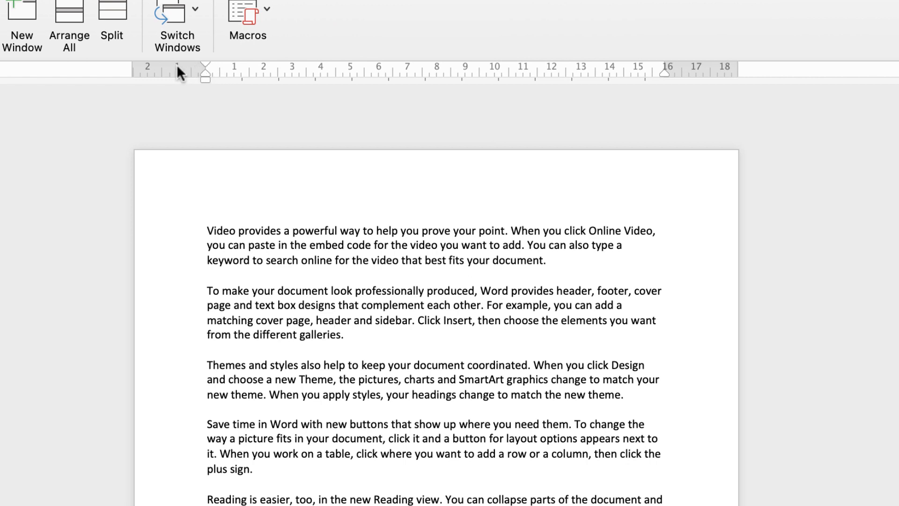
{"action": "mouse_move", "coordinate": [210, 73]}
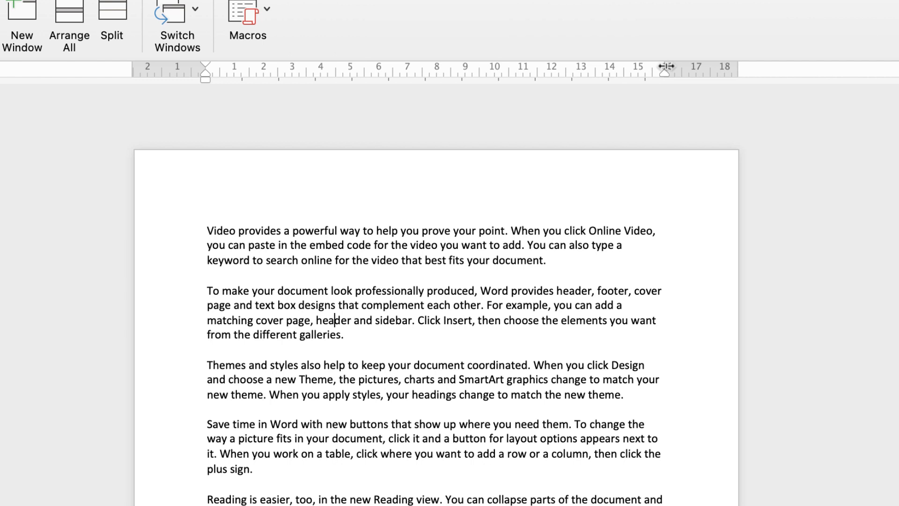
{"action": "mouse_move", "coordinate": [665, 68]}
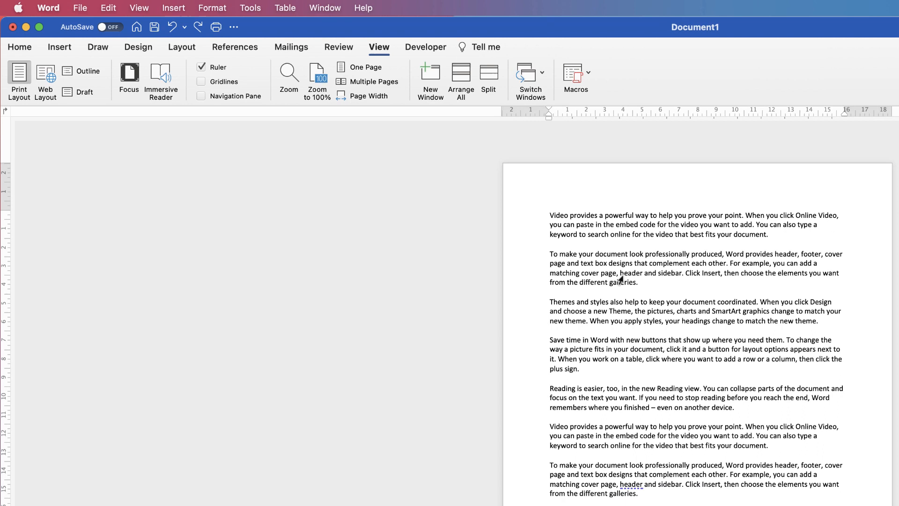
{"action": "mouse_move", "coordinate": [181, 47]}
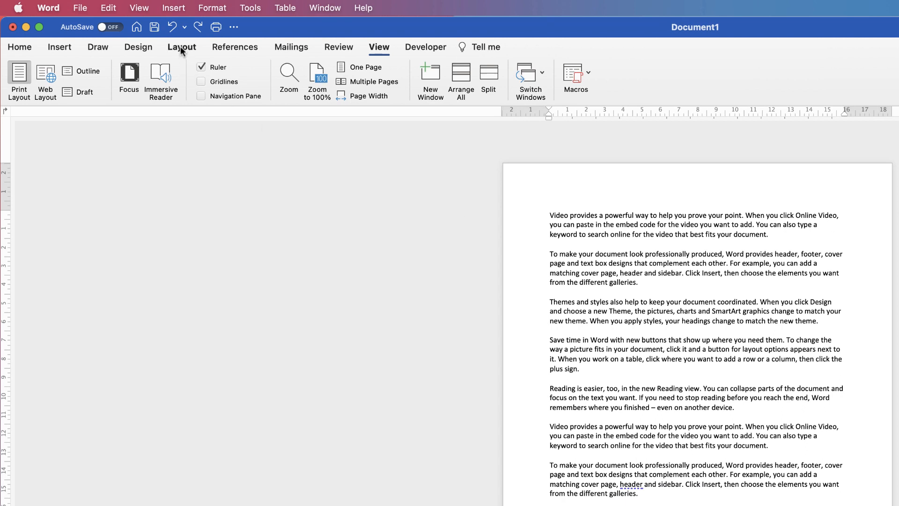
- Display the preset page margin list from the Layout settings
{"action": "left_click", "coordinate": [182, 47]}
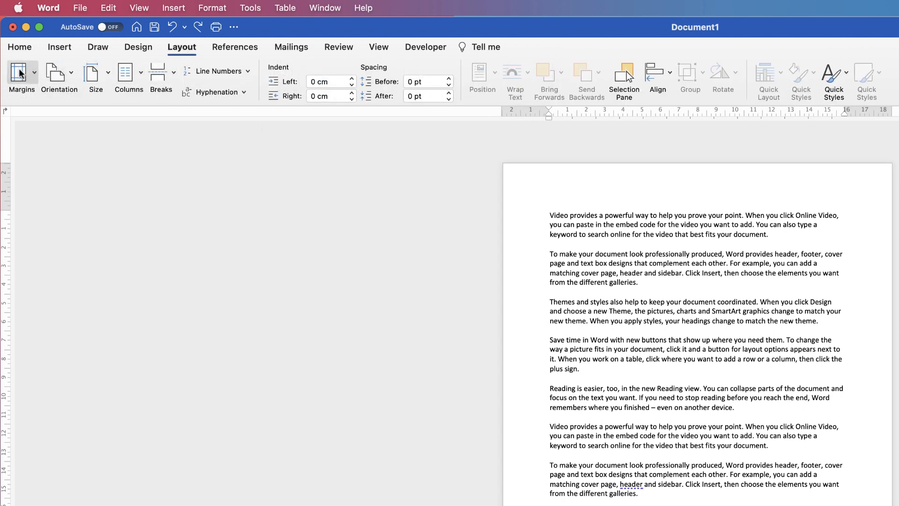
{"action": "left_click", "coordinate": [22, 77]}
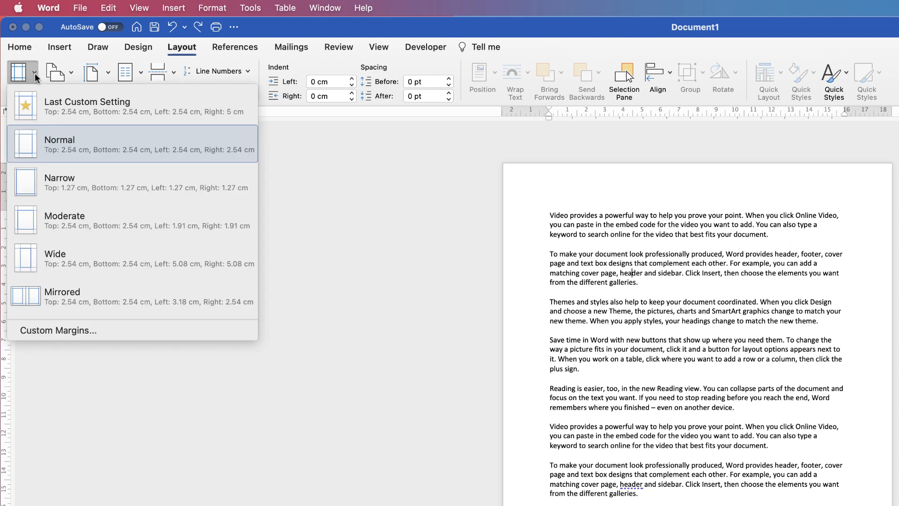
{"action": "mouse_move", "coordinate": [62, 182]}
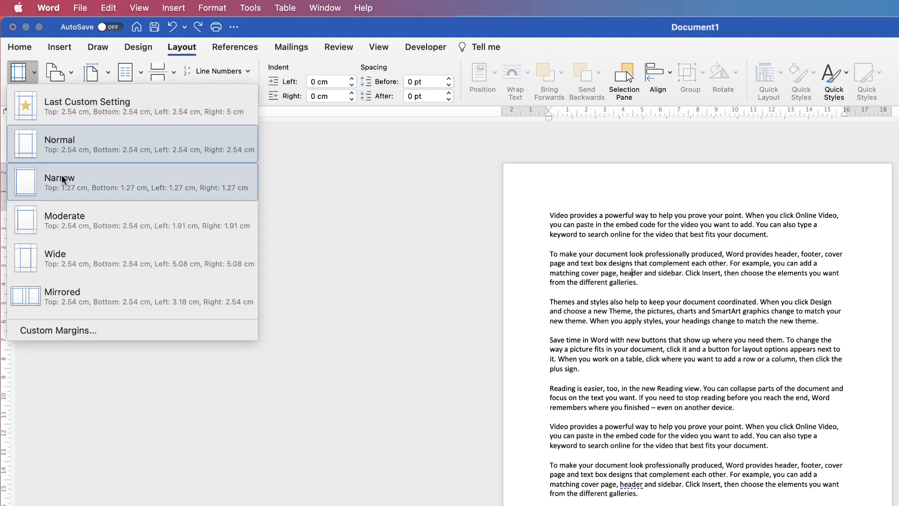
{"action": "mouse_move", "coordinate": [64, 161]}
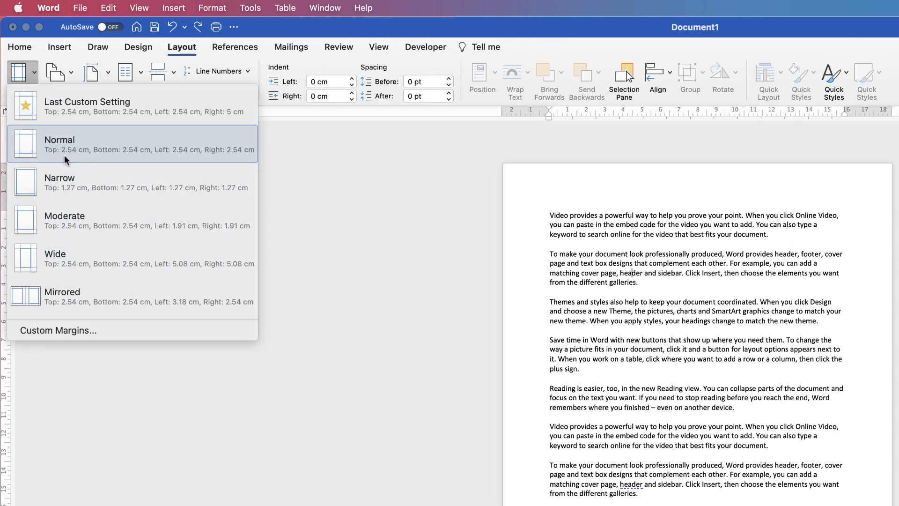
{"action": "mouse_move", "coordinate": [79, 187]}
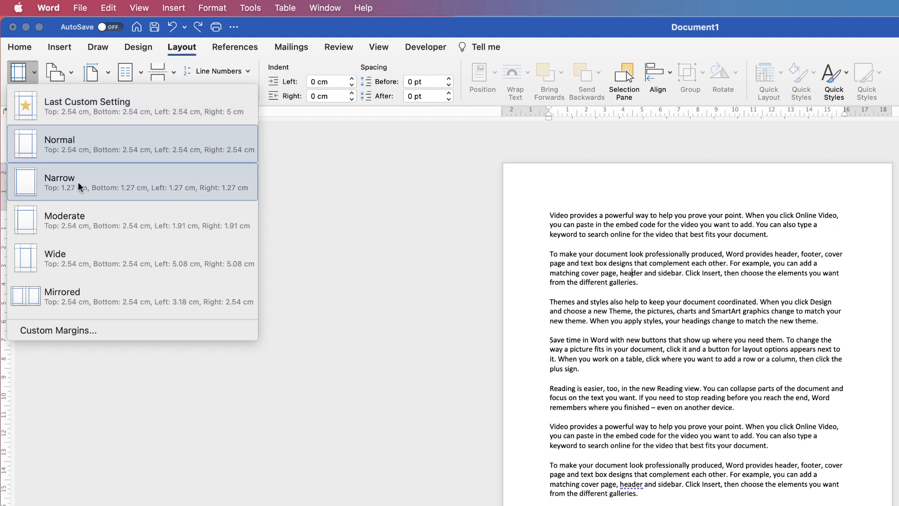
{"action": "mouse_move", "coordinate": [63, 264]}
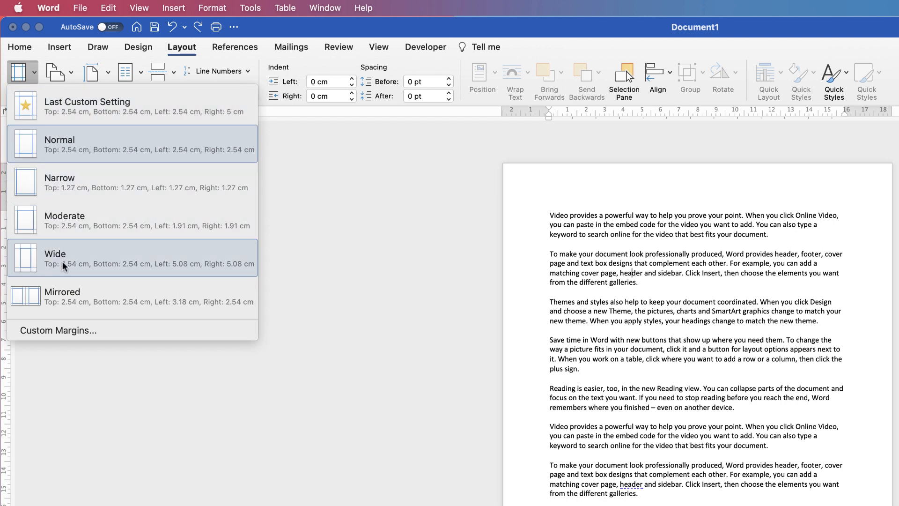
{"action": "mouse_move", "coordinate": [73, 154]}
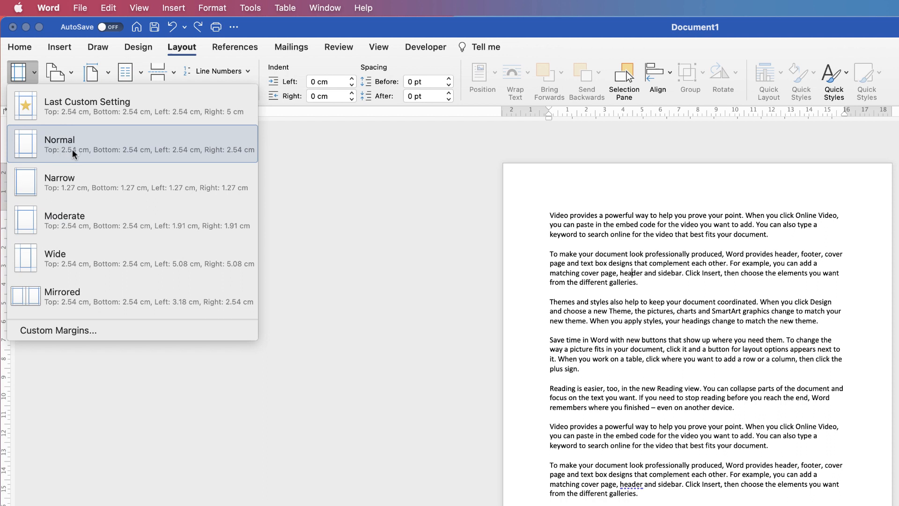
{"action": "mouse_move", "coordinate": [79, 153]}
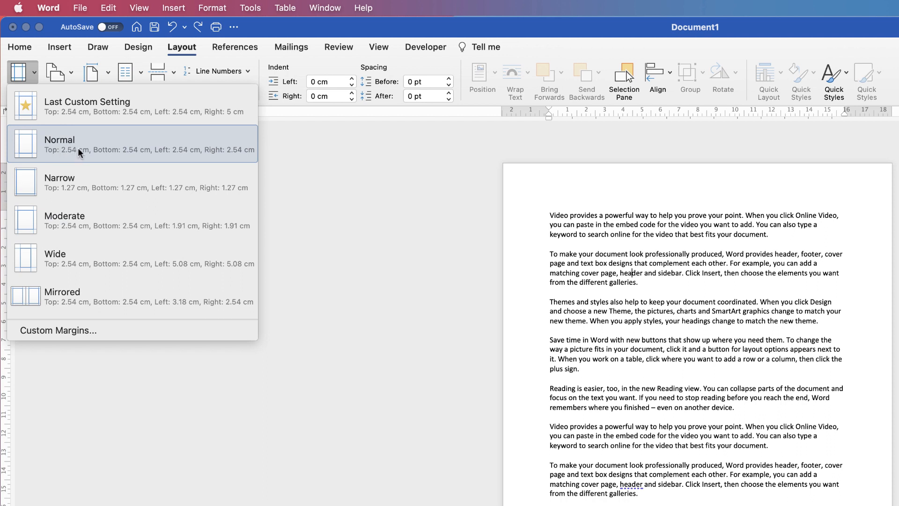
{"action": "mouse_move", "coordinate": [57, 330]}
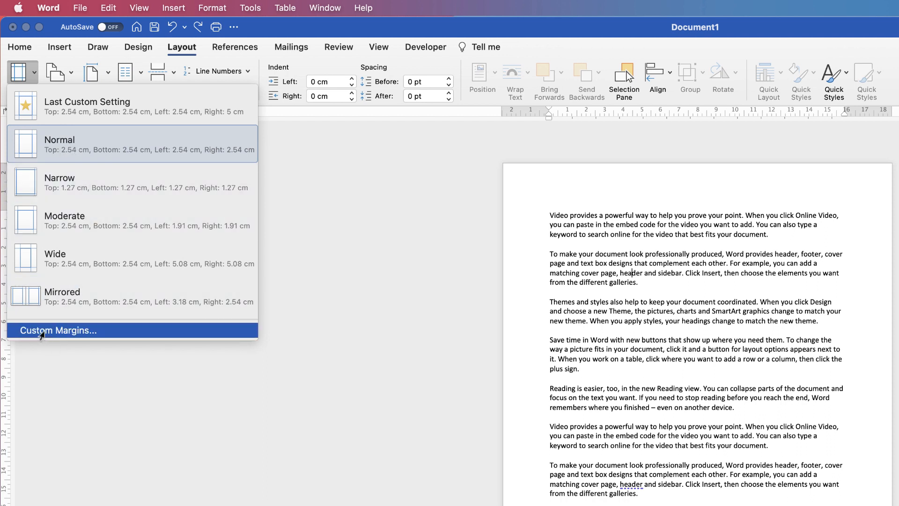
- Set custom margins of 1 cm on all sides for the whole document and fix printable-area warnings
{"action": "left_click", "coordinate": [57, 330]}
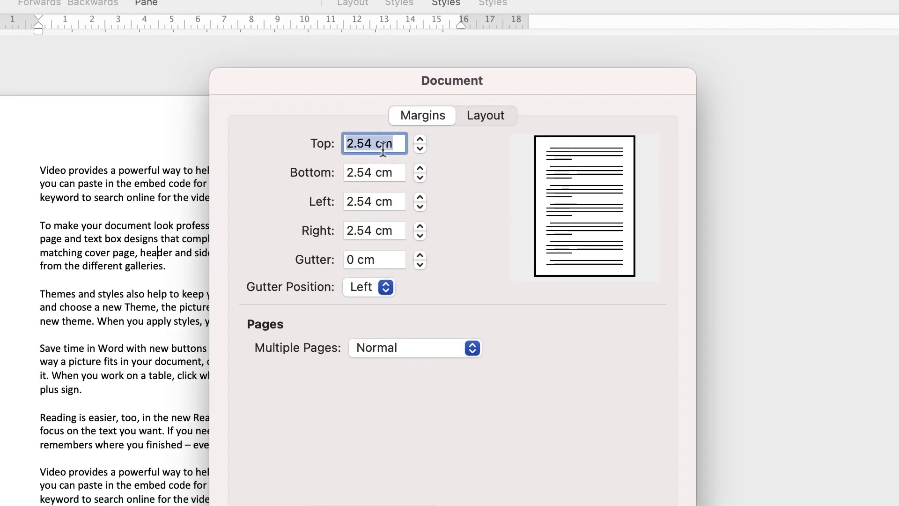
{"action": "type", "text": "1"}
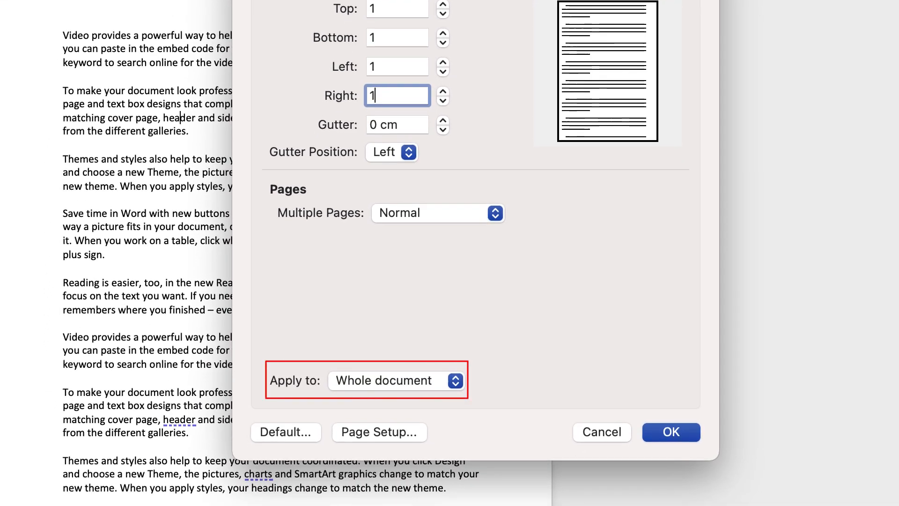
{"action": "left_click", "coordinate": [669, 432]}
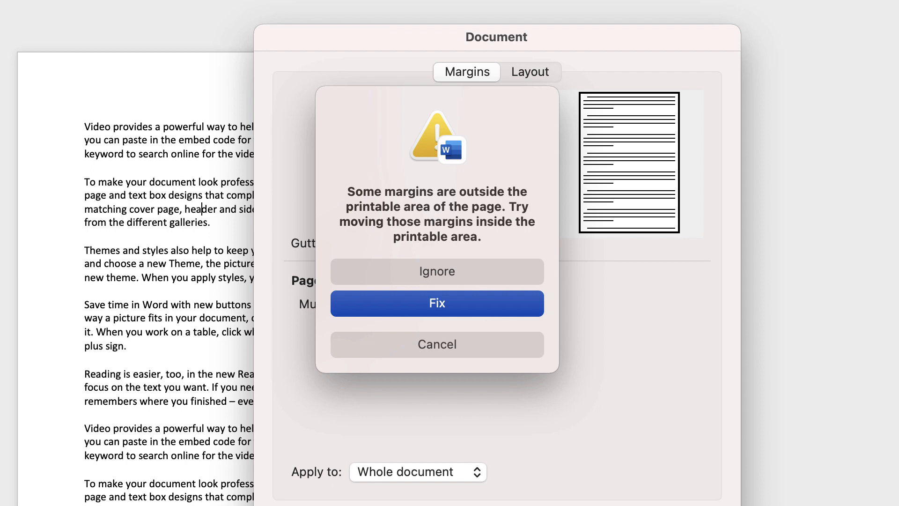
{"action": "left_click", "coordinate": [436, 302]}
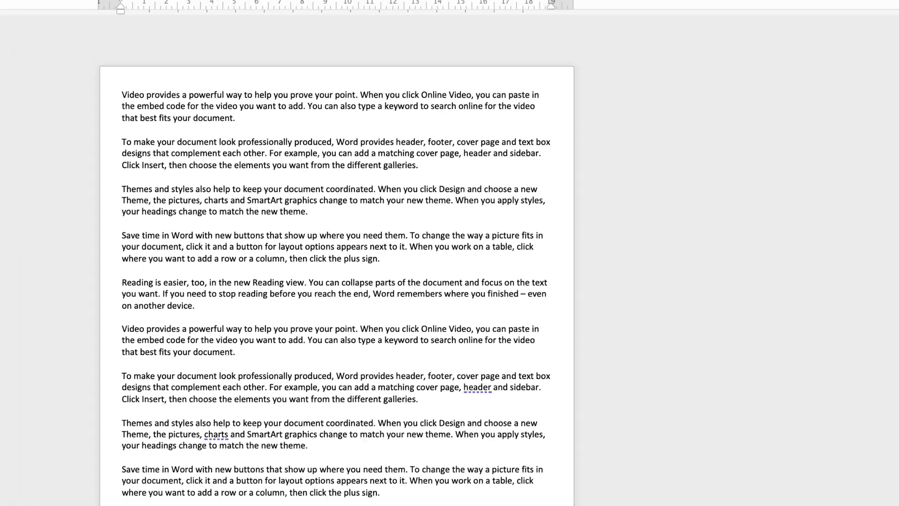